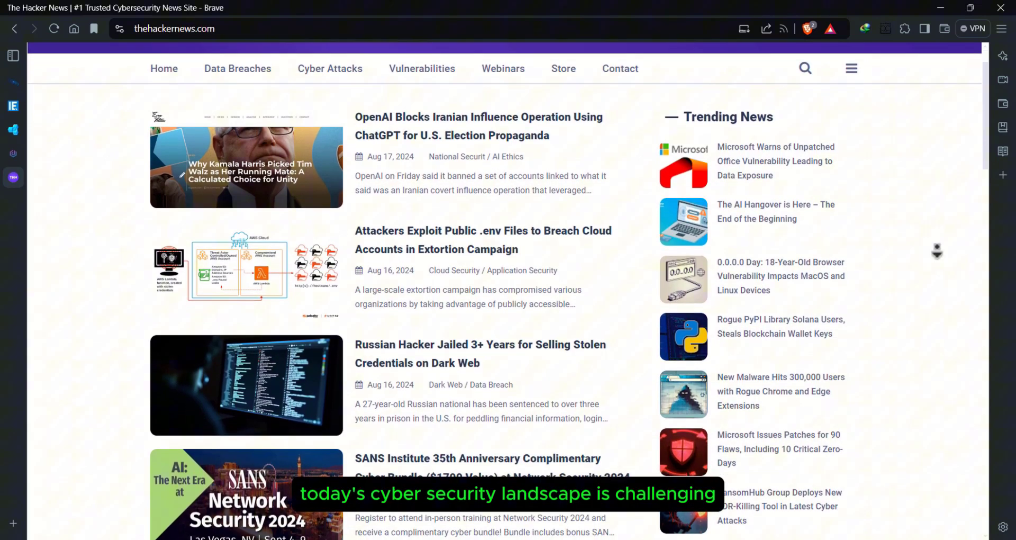
Step: Scroll the ChatGPT overview page past the SVG-recolouring CSS demo conversation
scroll("down", 3)
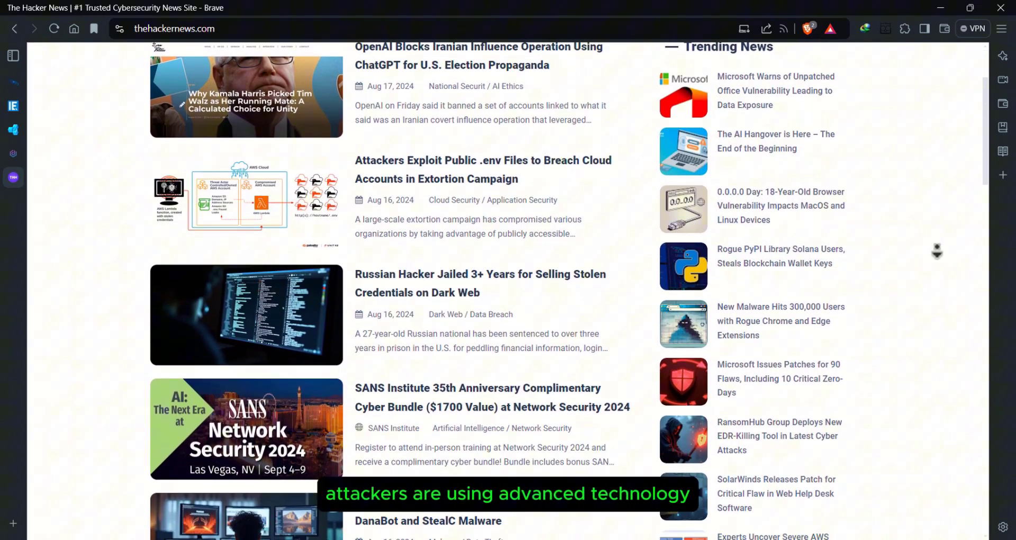
scroll("down", 3)
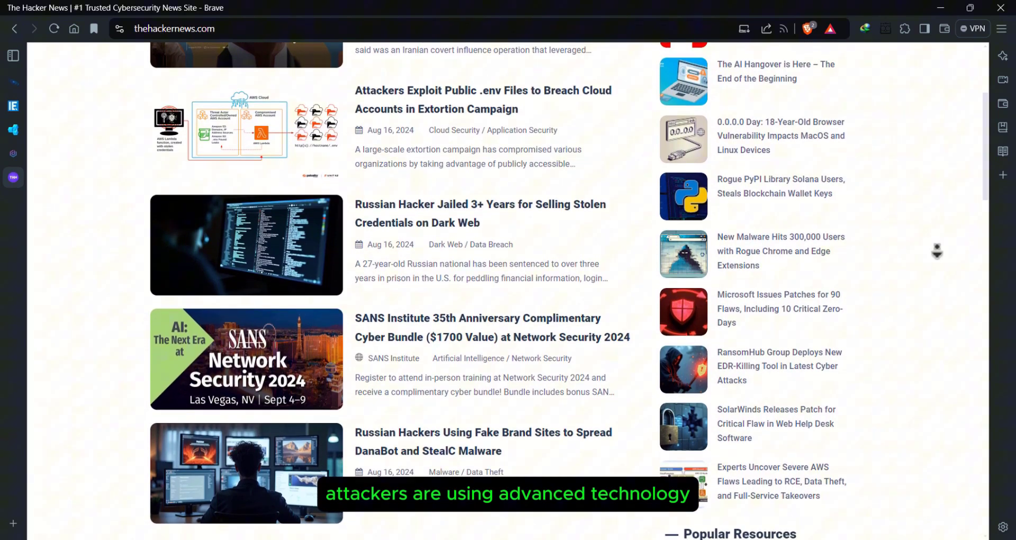
scroll("down", 3)
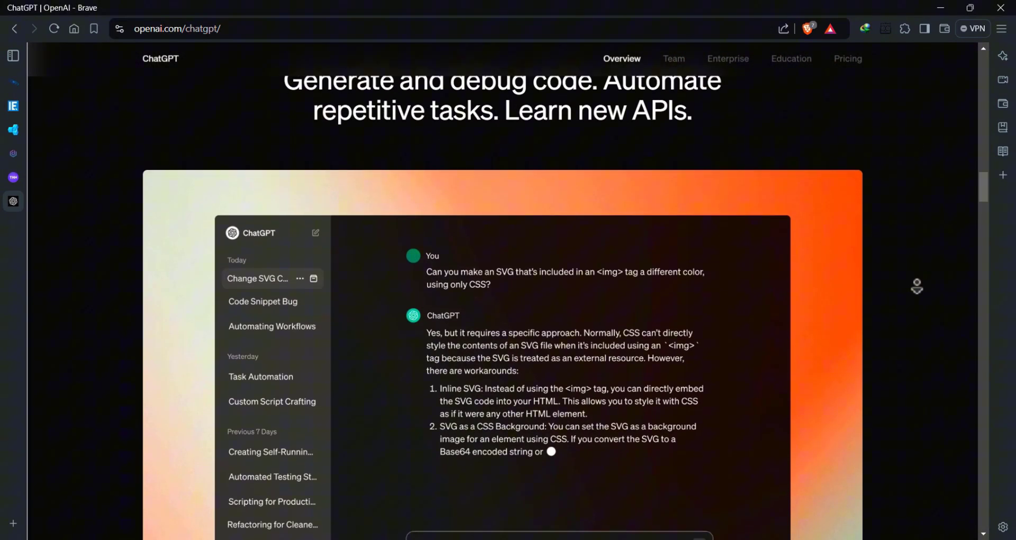
scroll("down", 3)
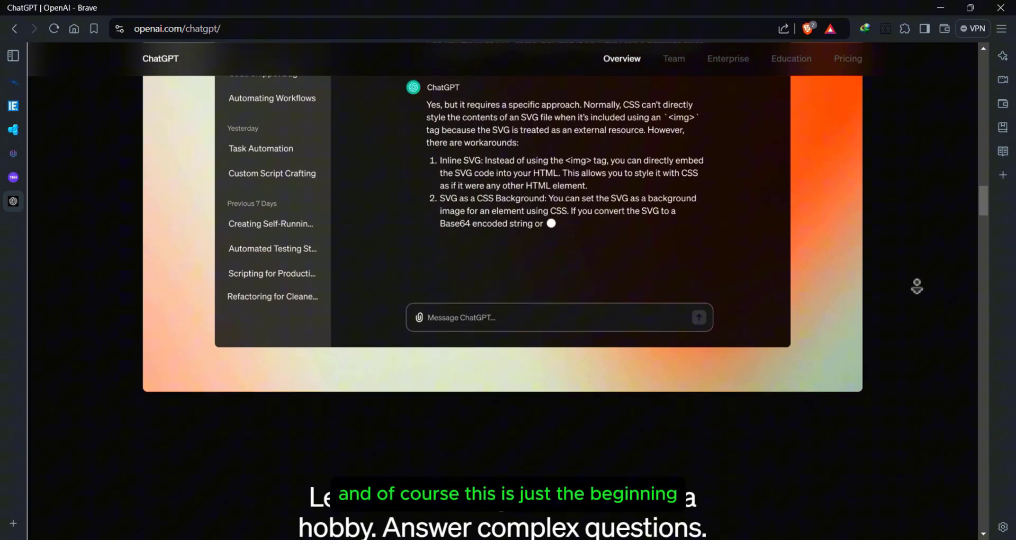
scroll("down", 3)
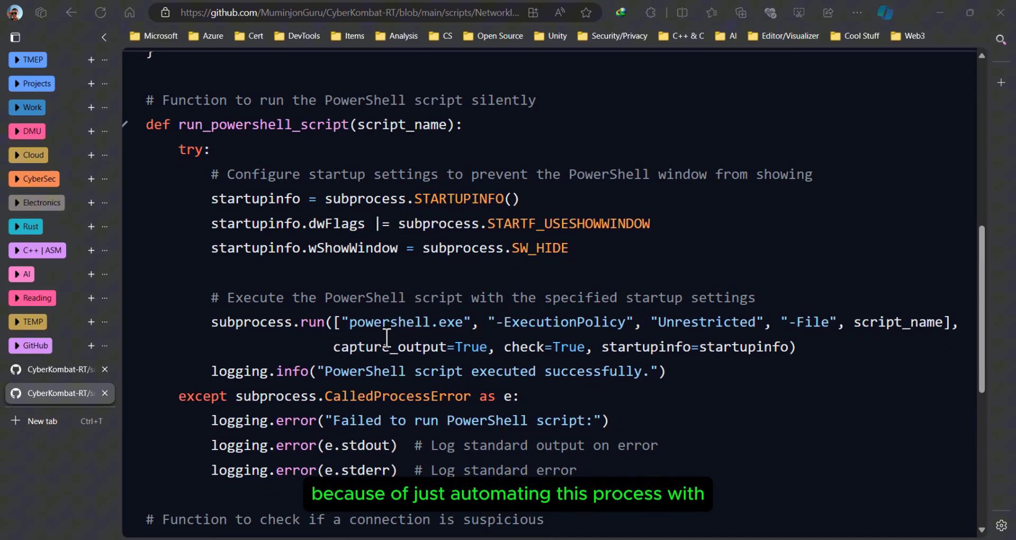
Step: Scroll through the CyberKombat-RT Python script that sends connection data to ChatGPT
scroll("down", 3)
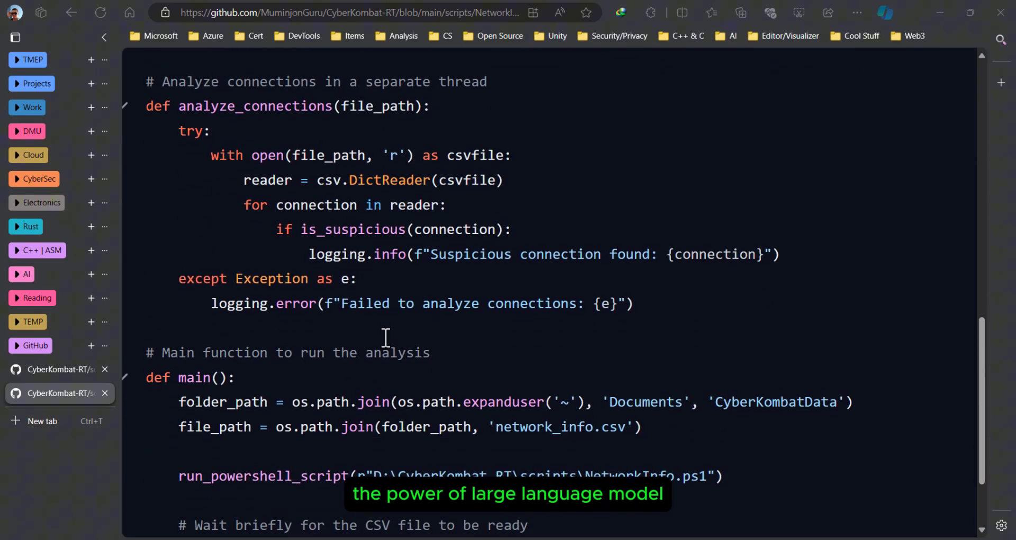
scroll("down", 3)
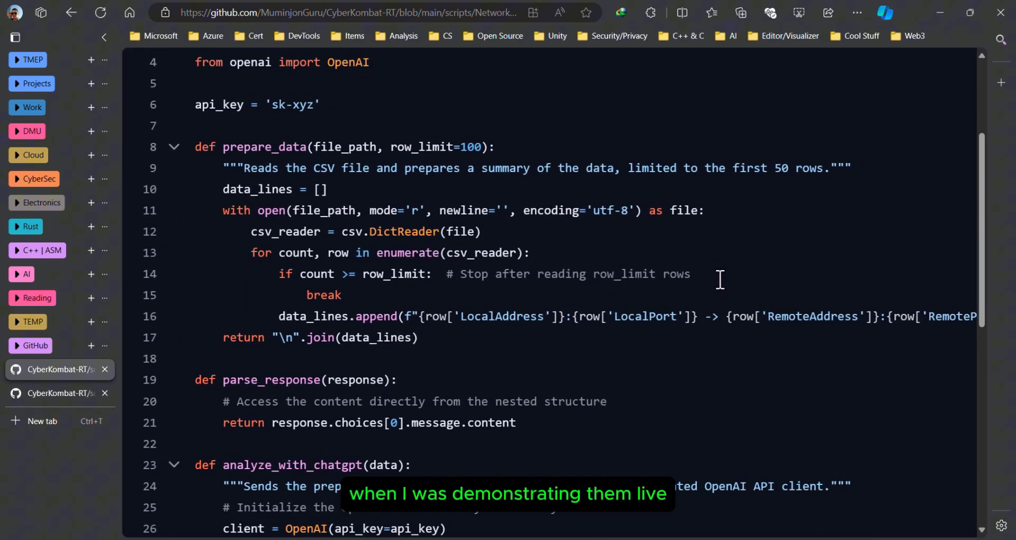
scroll("down", 3)
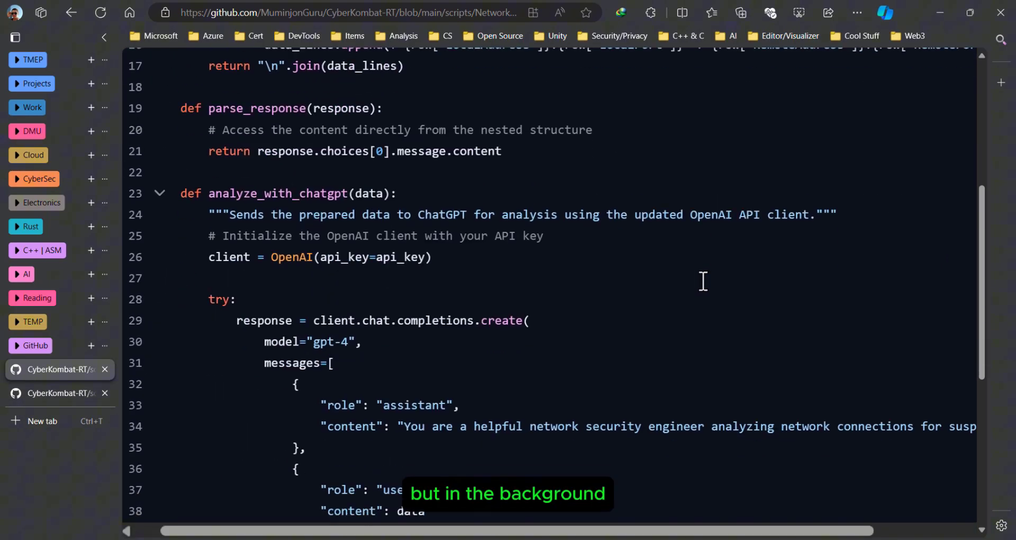
scroll("down", 3)
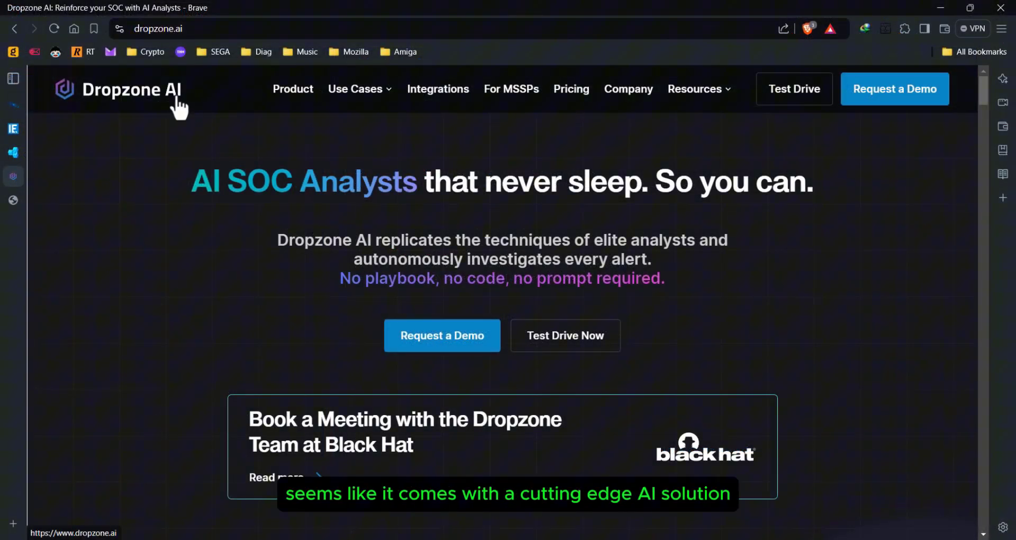
Step: Scroll the Dropzone AI homepage through its features and testimonials
scroll("down", 3)
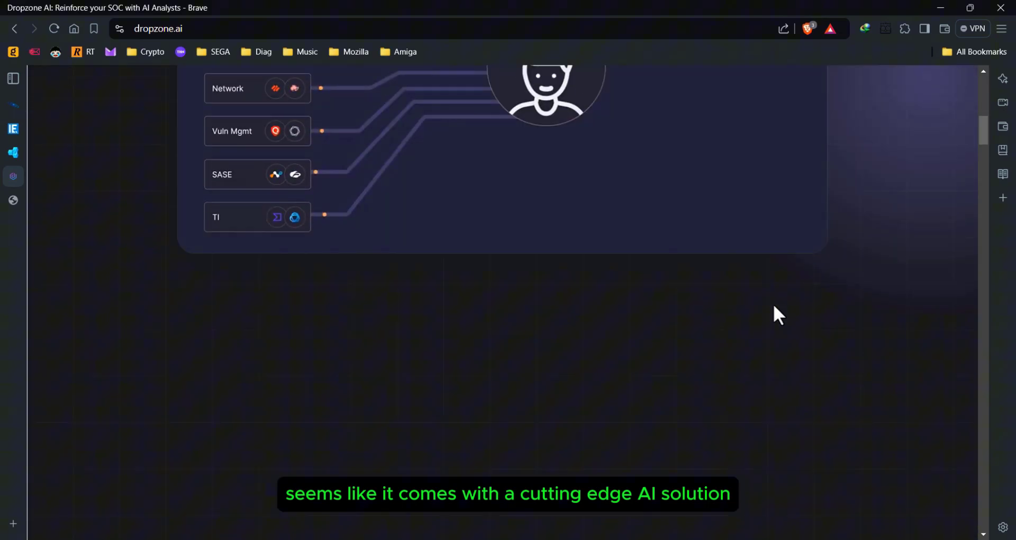
scroll("down", 3)
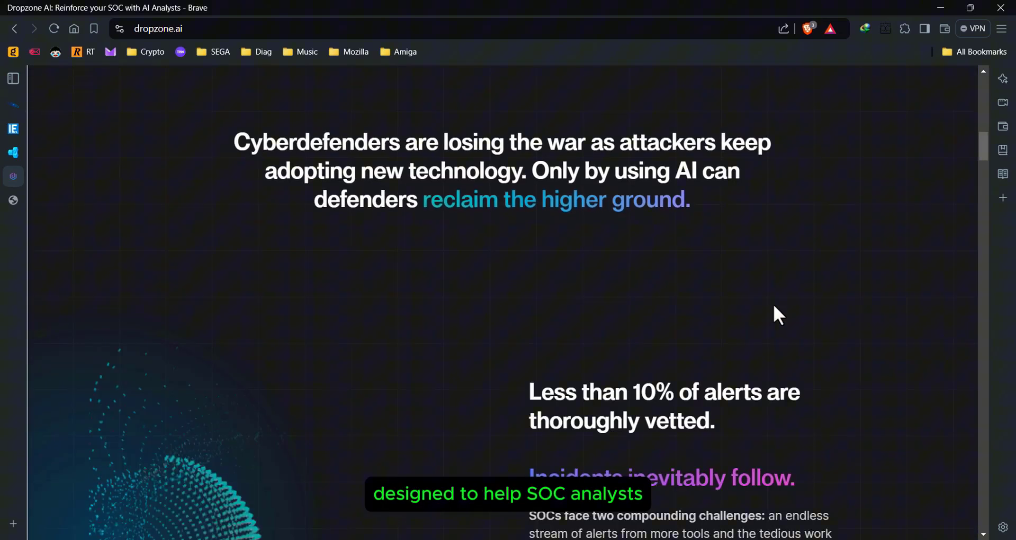
scroll("down", 3)
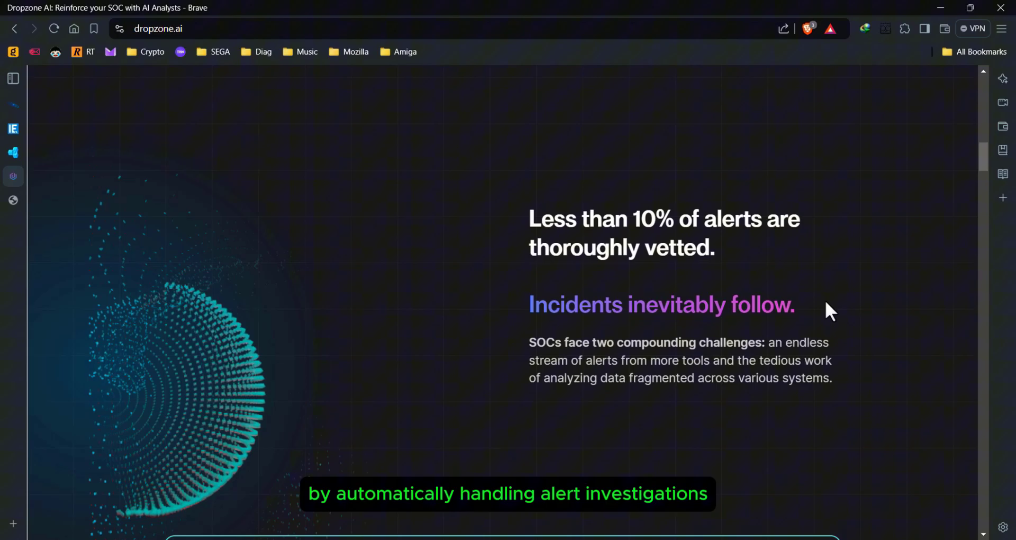
scroll("down", 3)
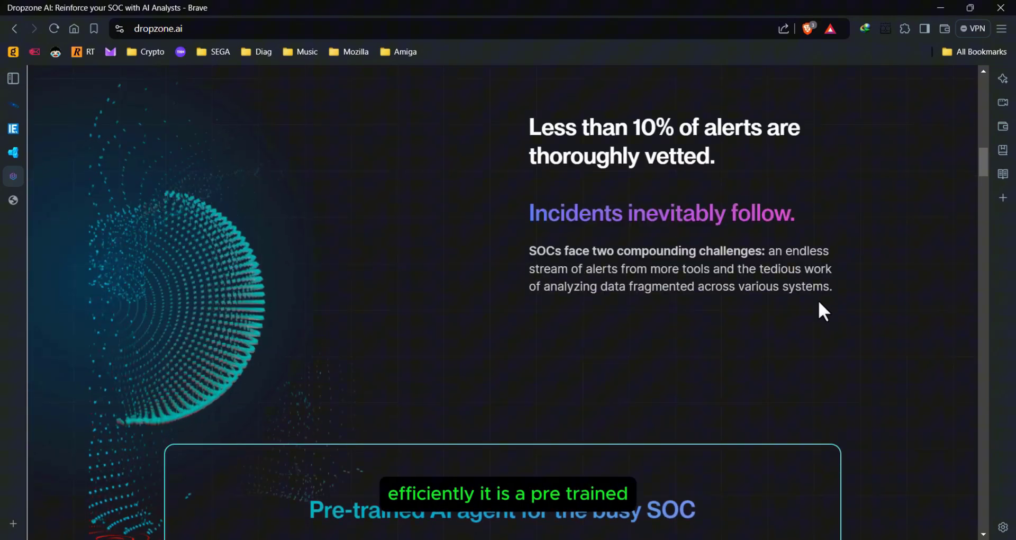
scroll("down", 3)
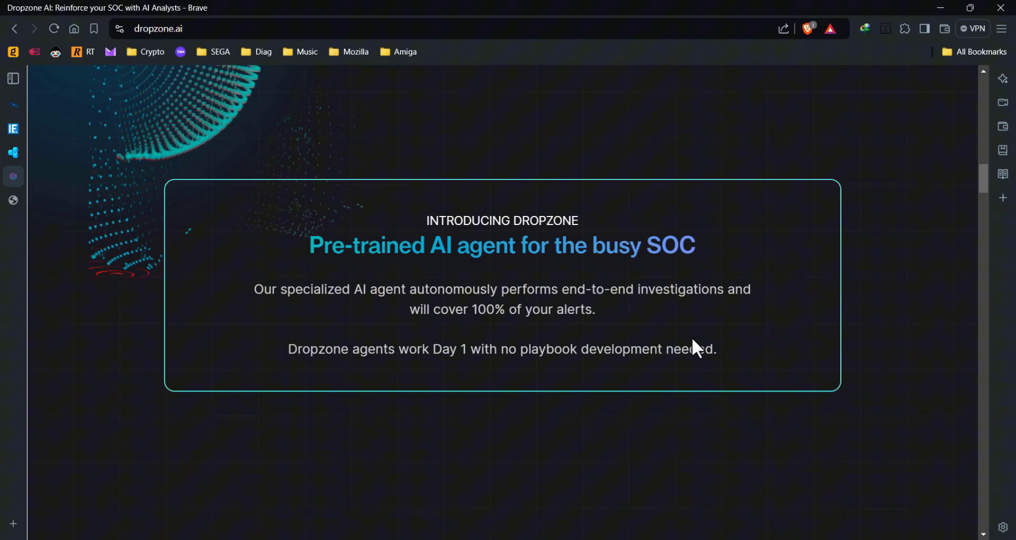
scroll("down", 3)
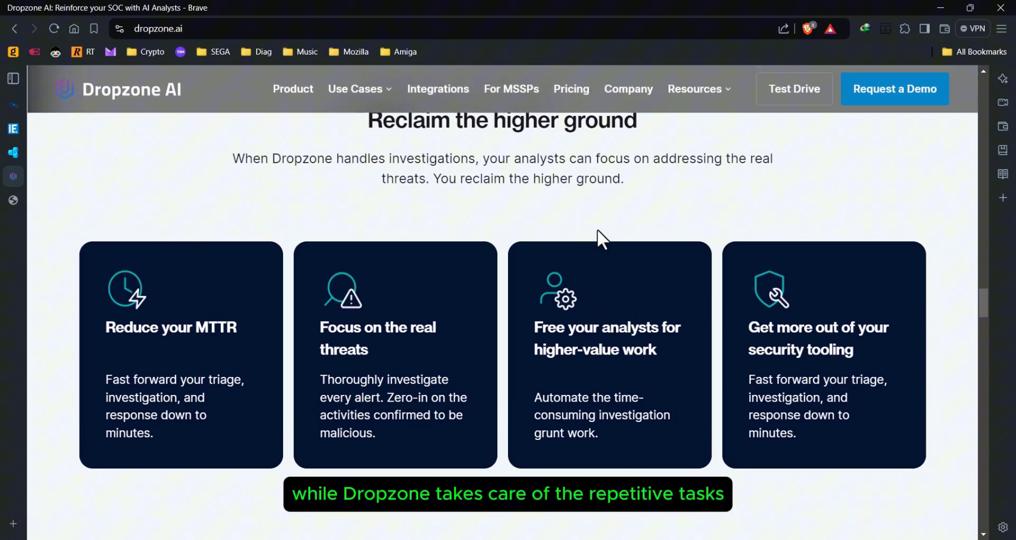
Step: Go to Dropzone AI's Pricing page showing the $24,000-per-year starting price
scroll("down", 3)
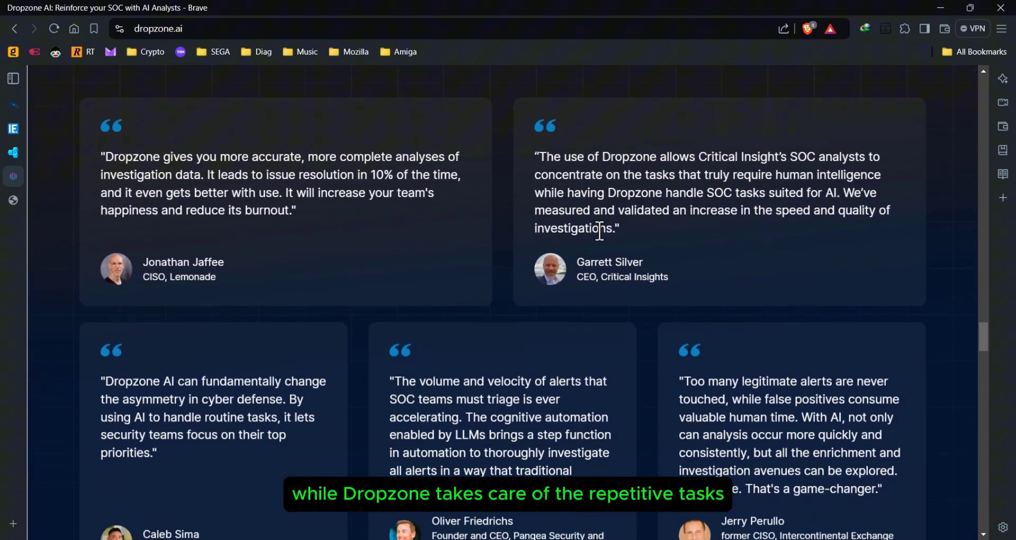
scroll("down", 3)
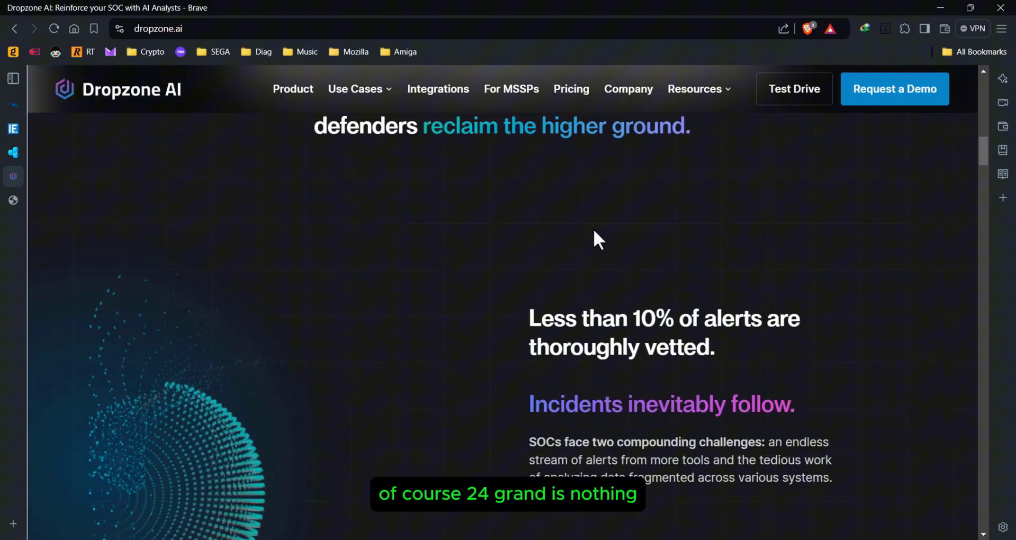
left_click(571, 89)
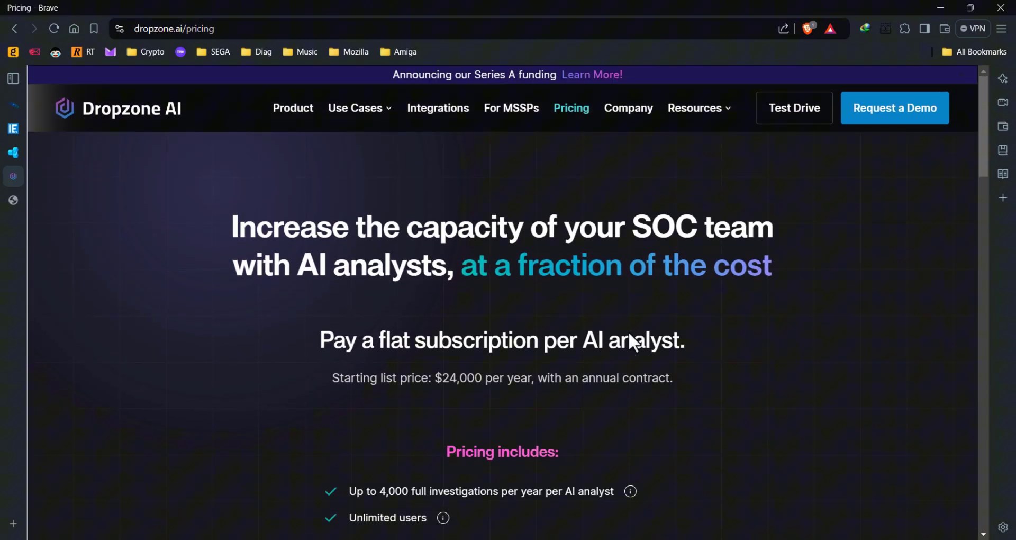
scroll("down", 3)
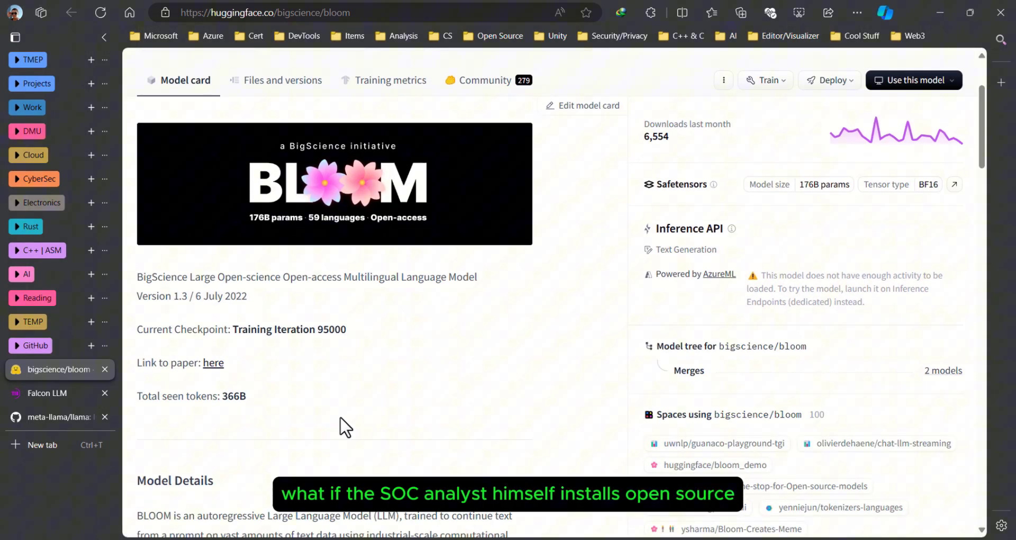
Step: Scroll the BLOOM model card, then browse the Falcon LLM model list
scroll("down", 3)
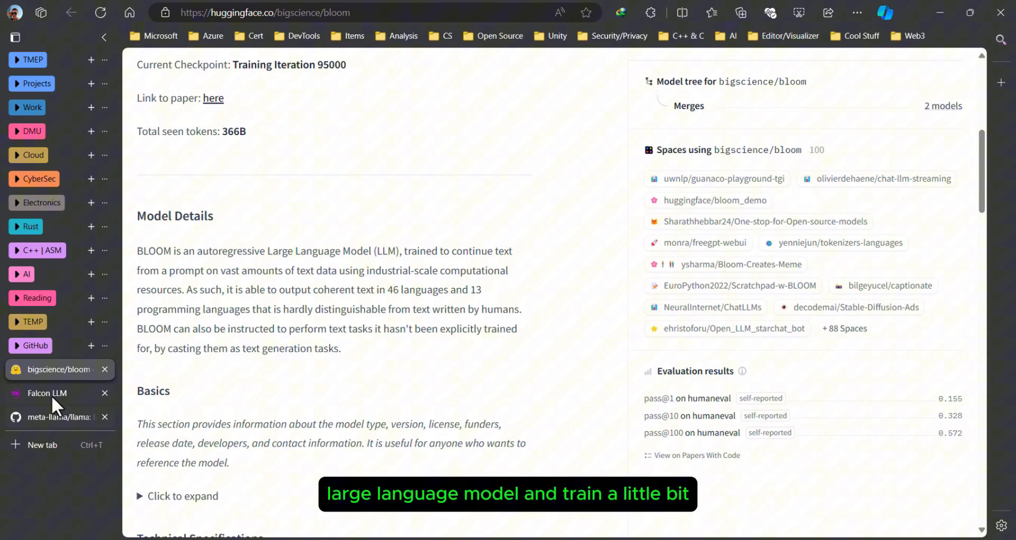
left_click(46, 392)
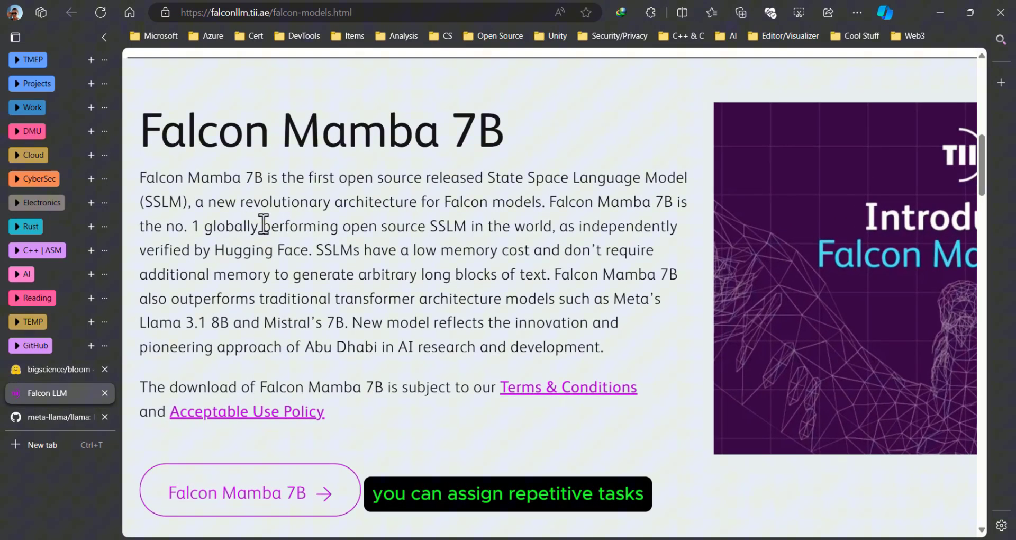
scroll("down", 3)
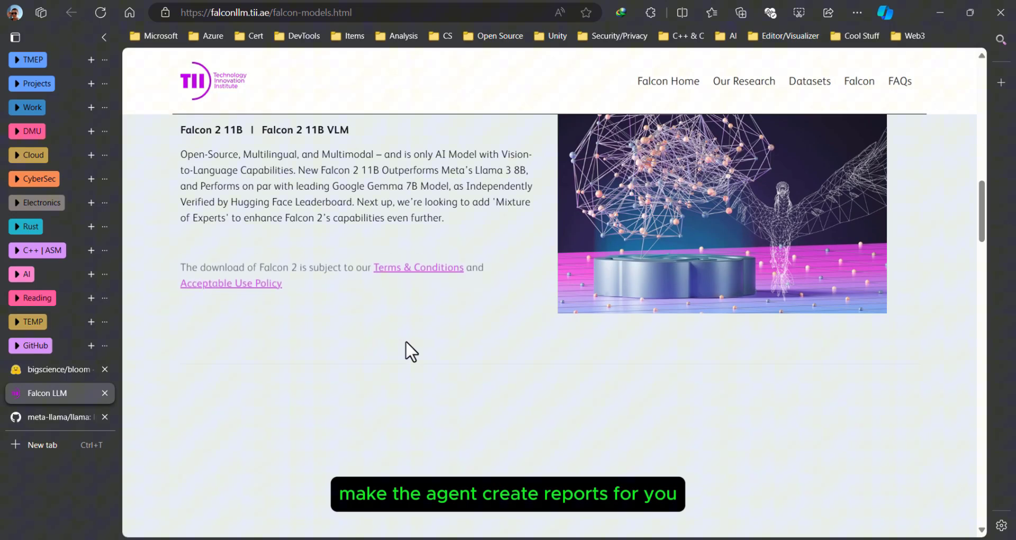
Step: Show the meta-llama/llama repository and scroll to its README deprecation note
left_click(55, 416)
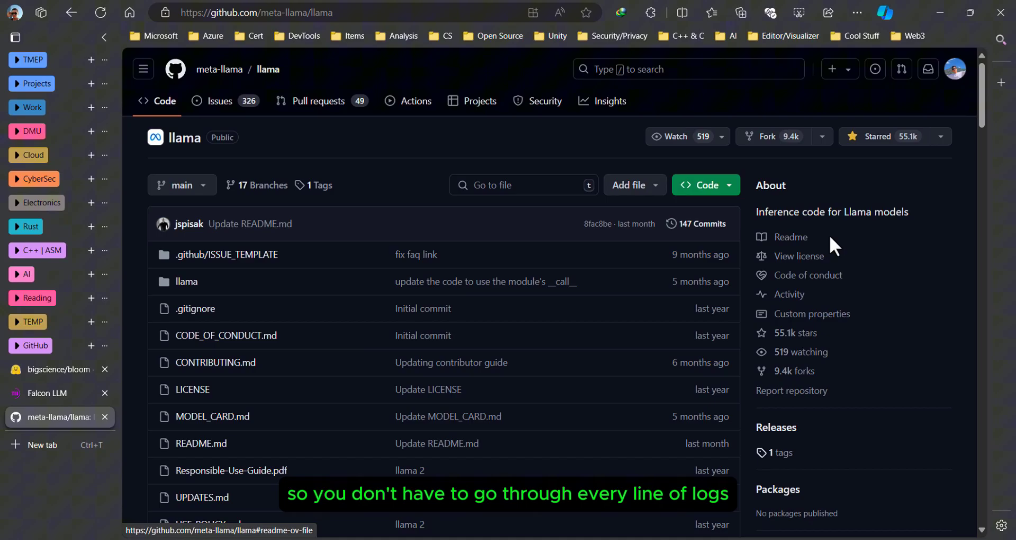
scroll("down", 3)
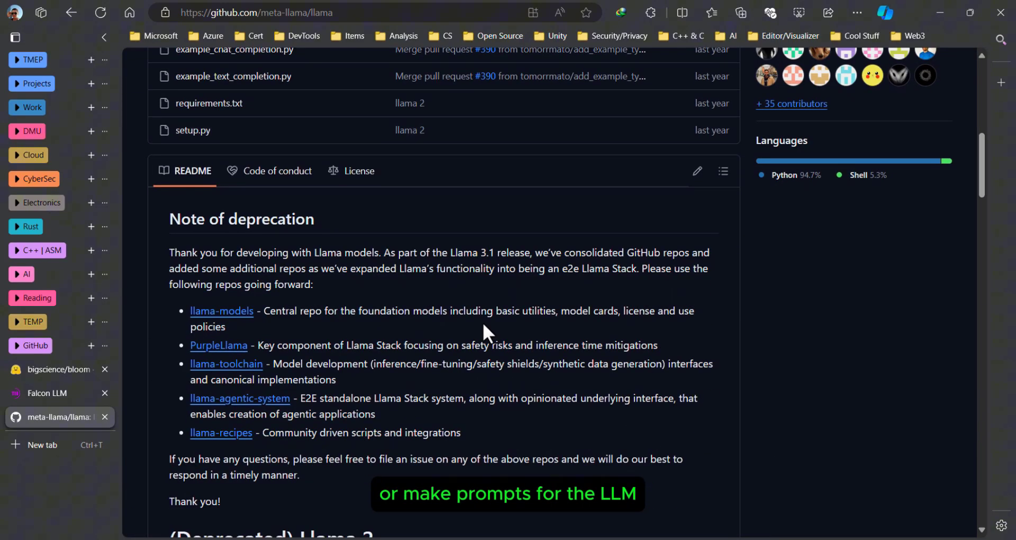
scroll("down", 3)
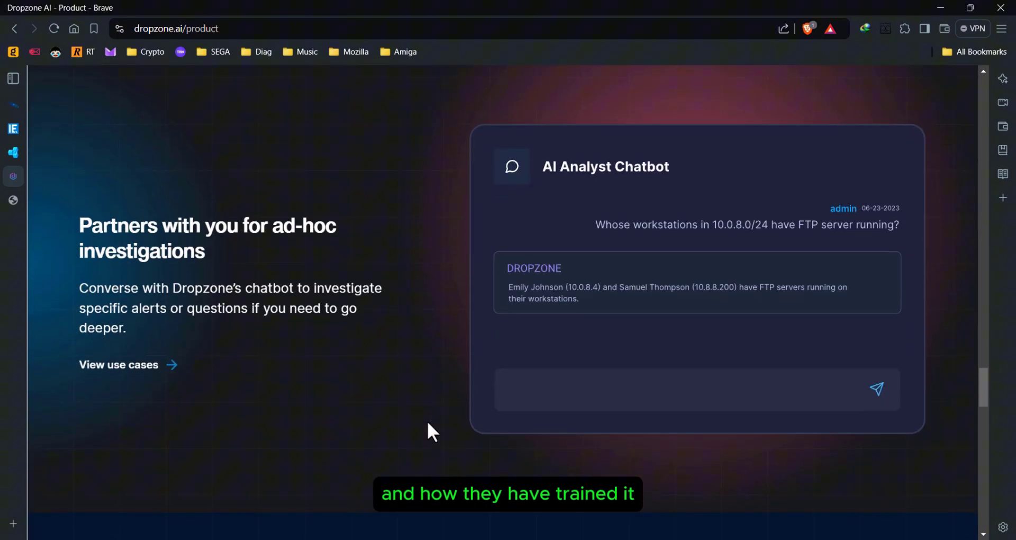
Step: Scroll dropzone.ai/product down to the AI Analyst Chatbot FTP-server investigation example
scroll("down", 3)
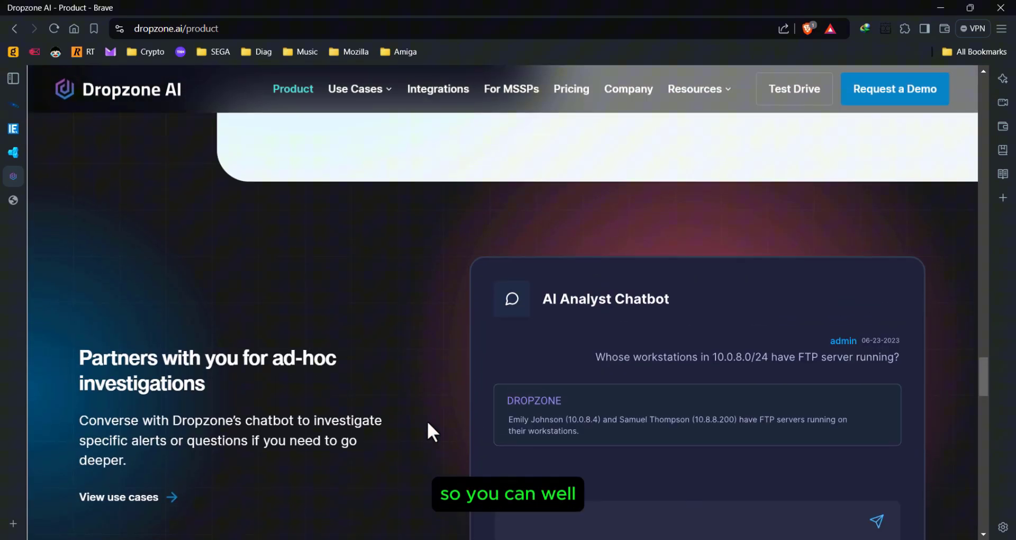
scroll("down", 3)
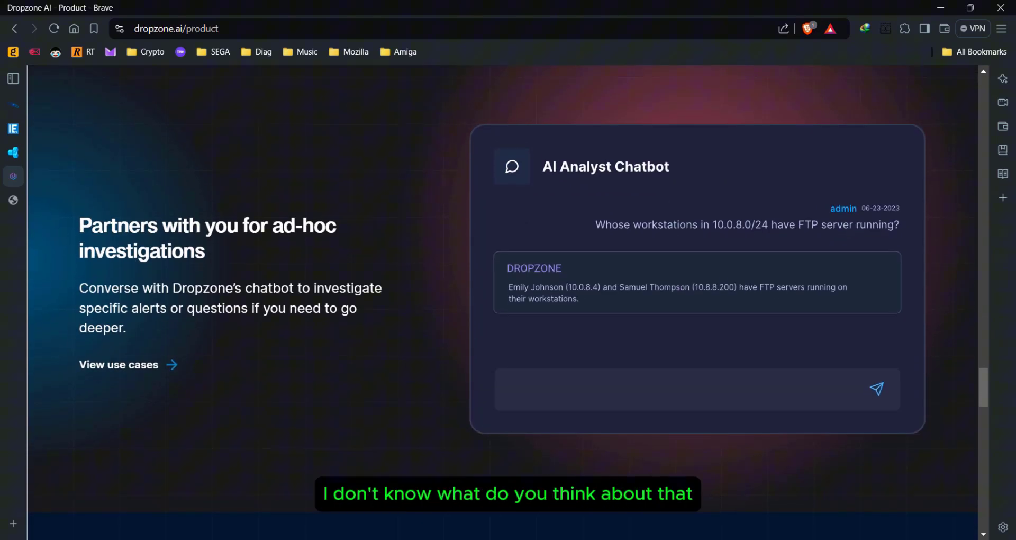